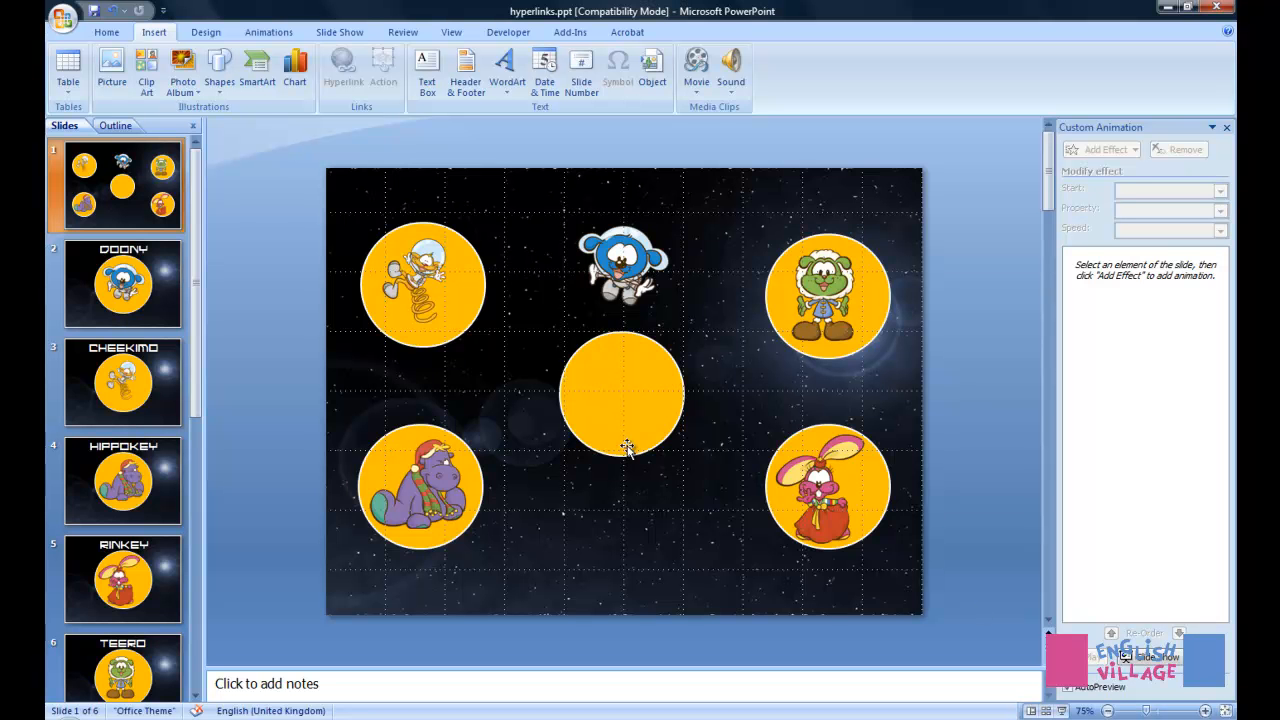
pyautogui.moveTo(612, 412)
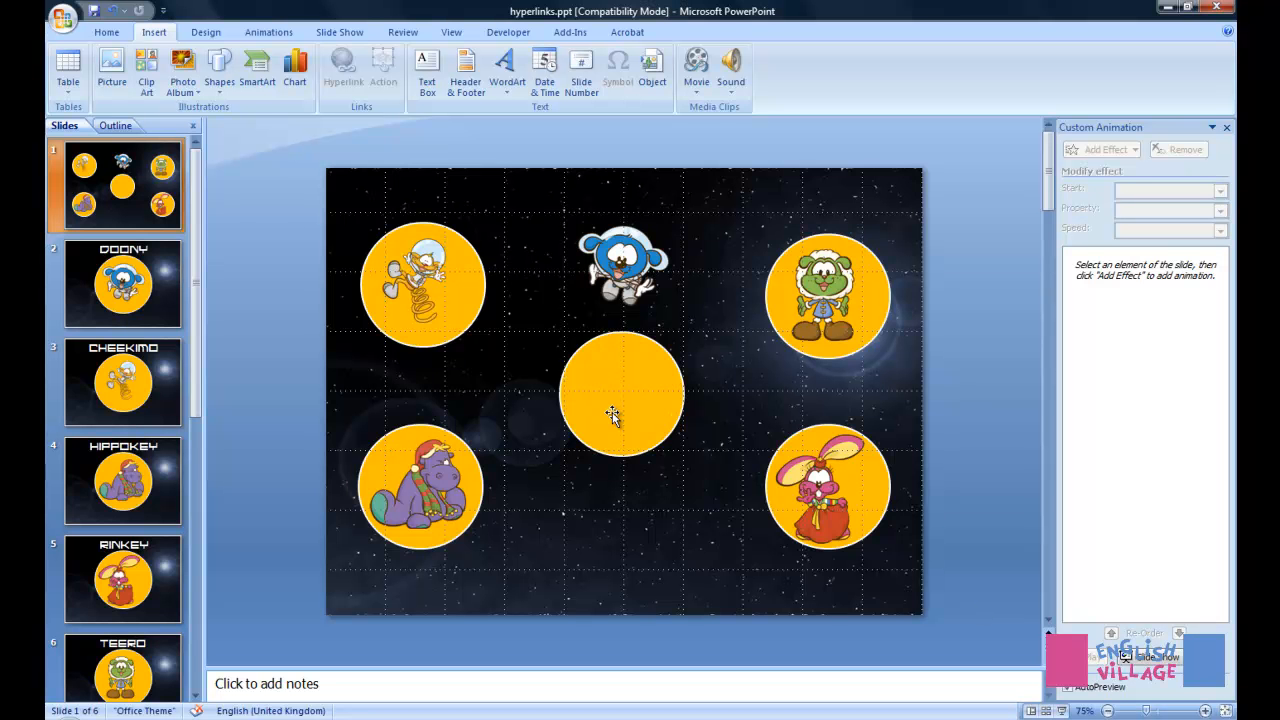
pyautogui.moveTo(648, 404)
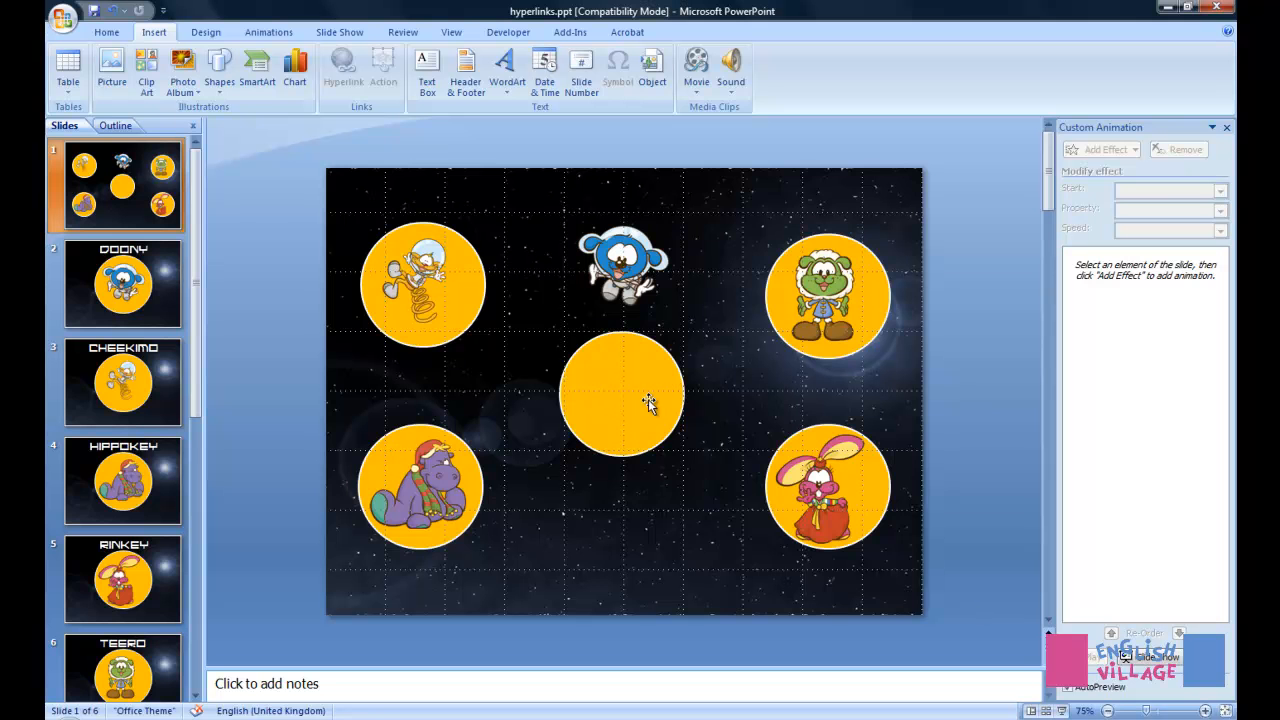
pyautogui.moveTo(448, 256)
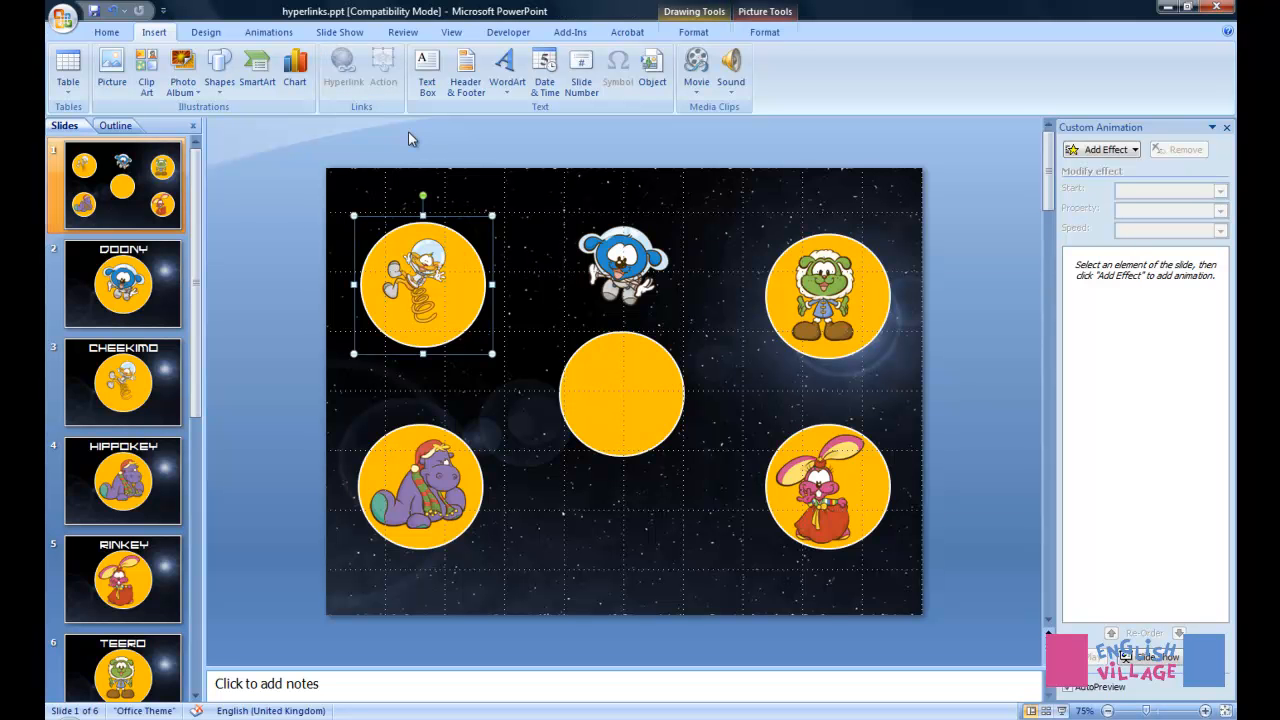
pyautogui.moveTo(500, 356)
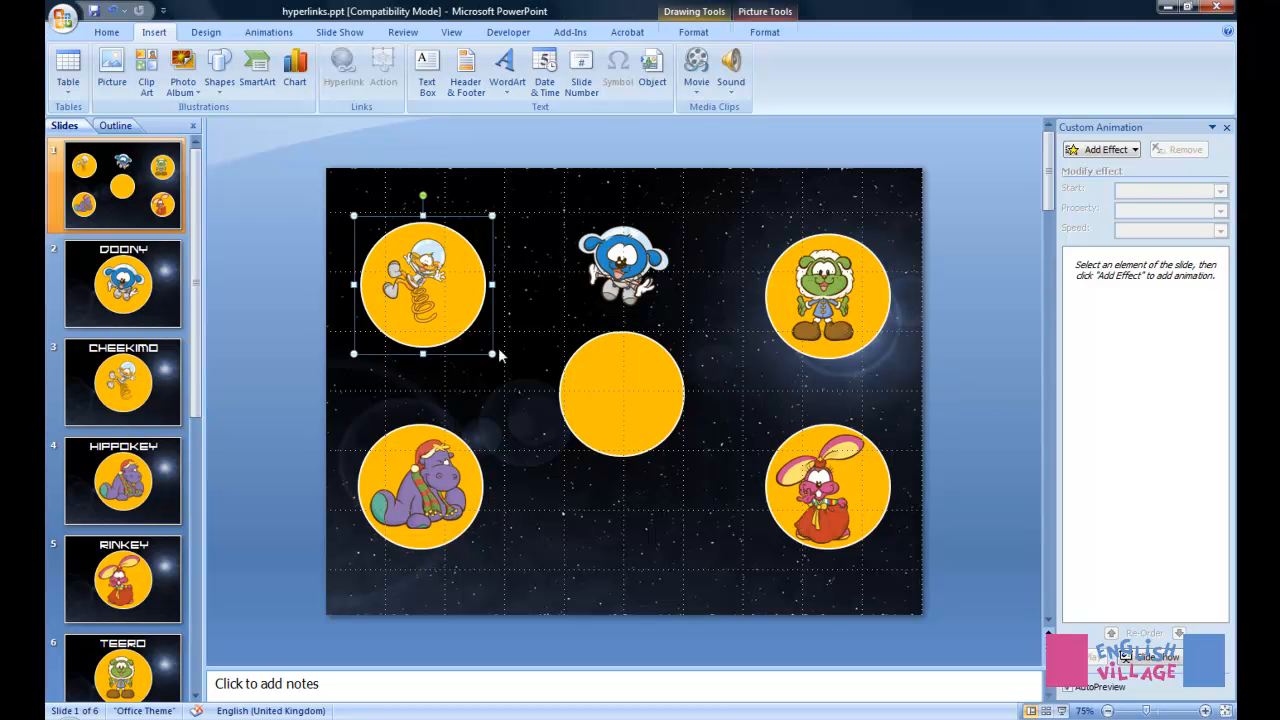
pyautogui.moveTo(348, 264)
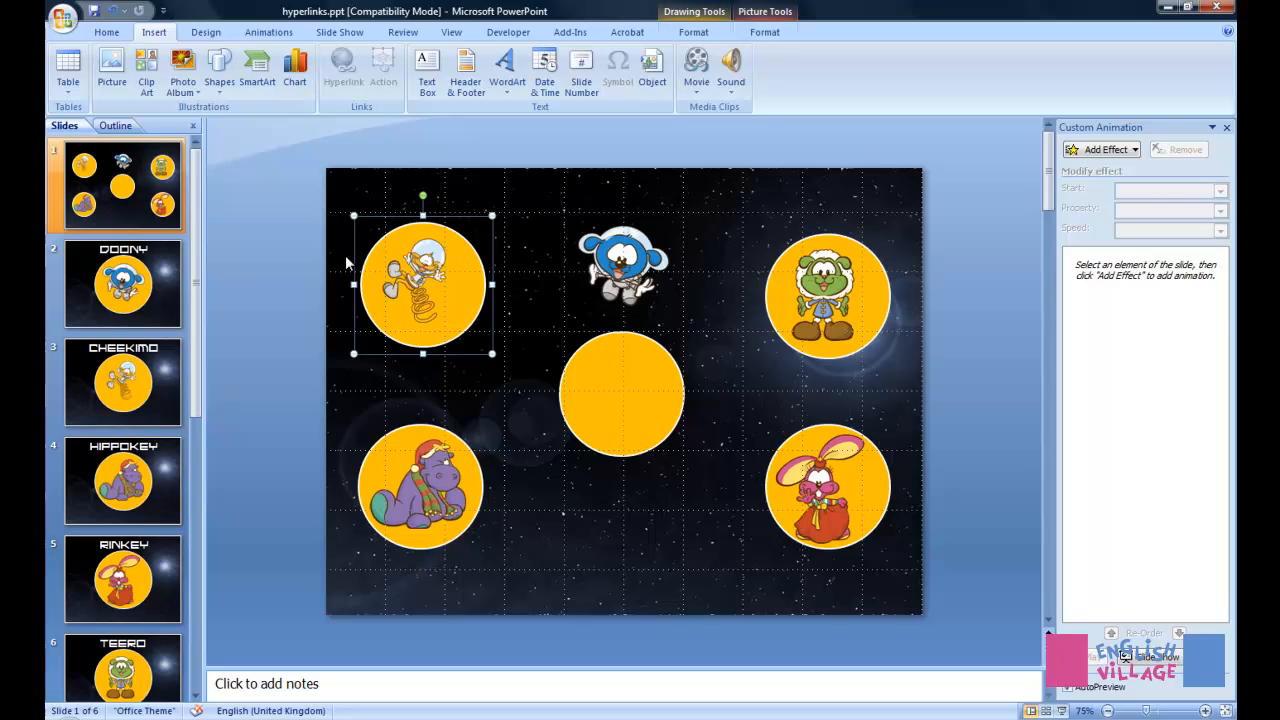
pyautogui.moveTo(462, 272)
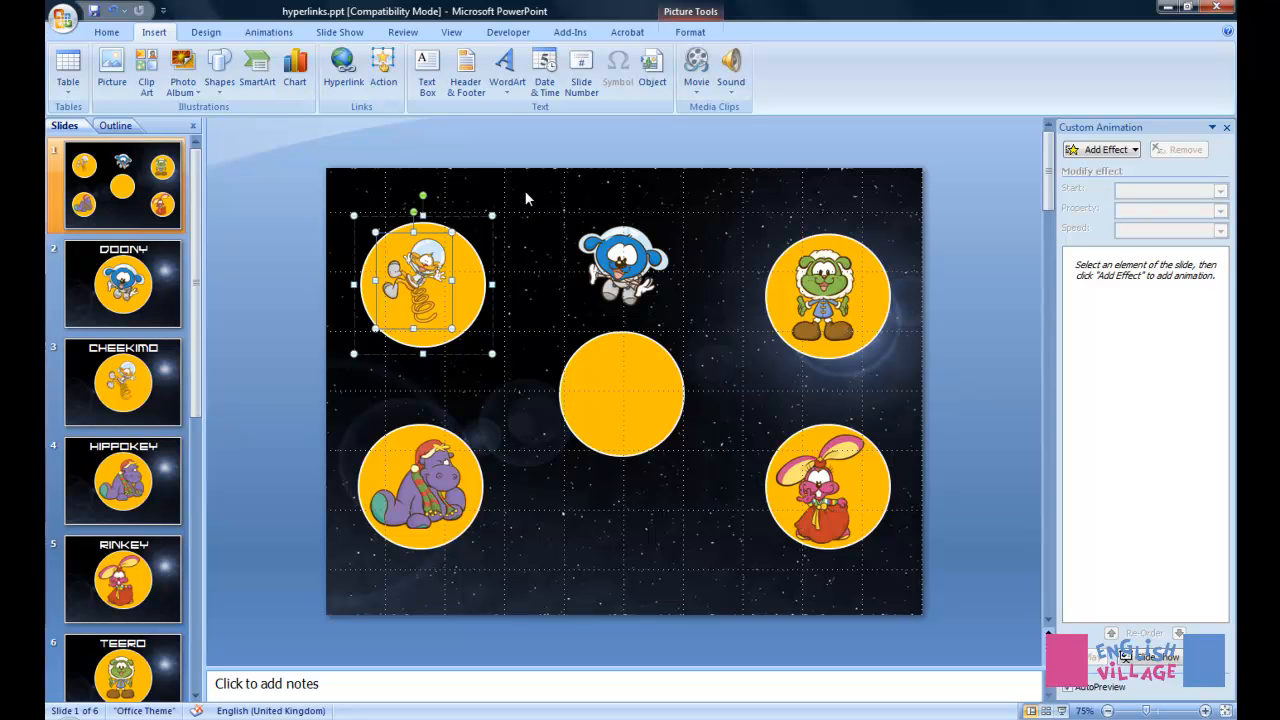
pyautogui.moveTo(496, 236)
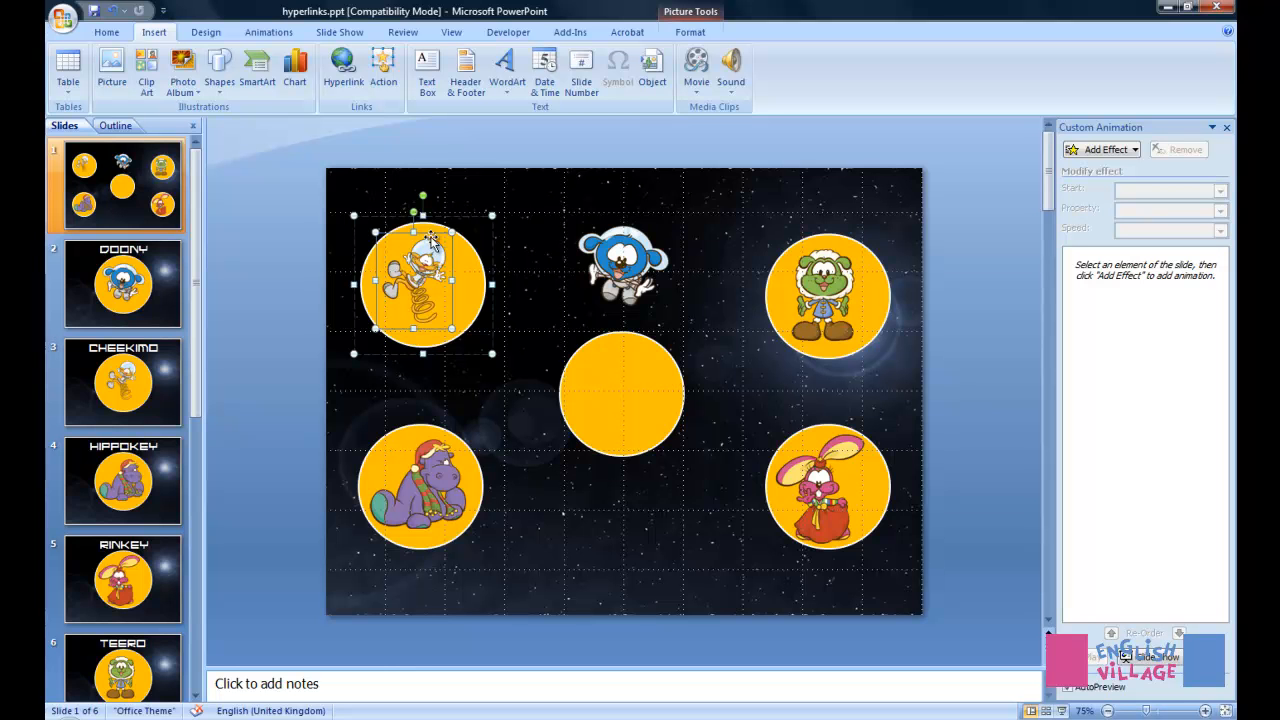
pyautogui.moveTo(432, 282)
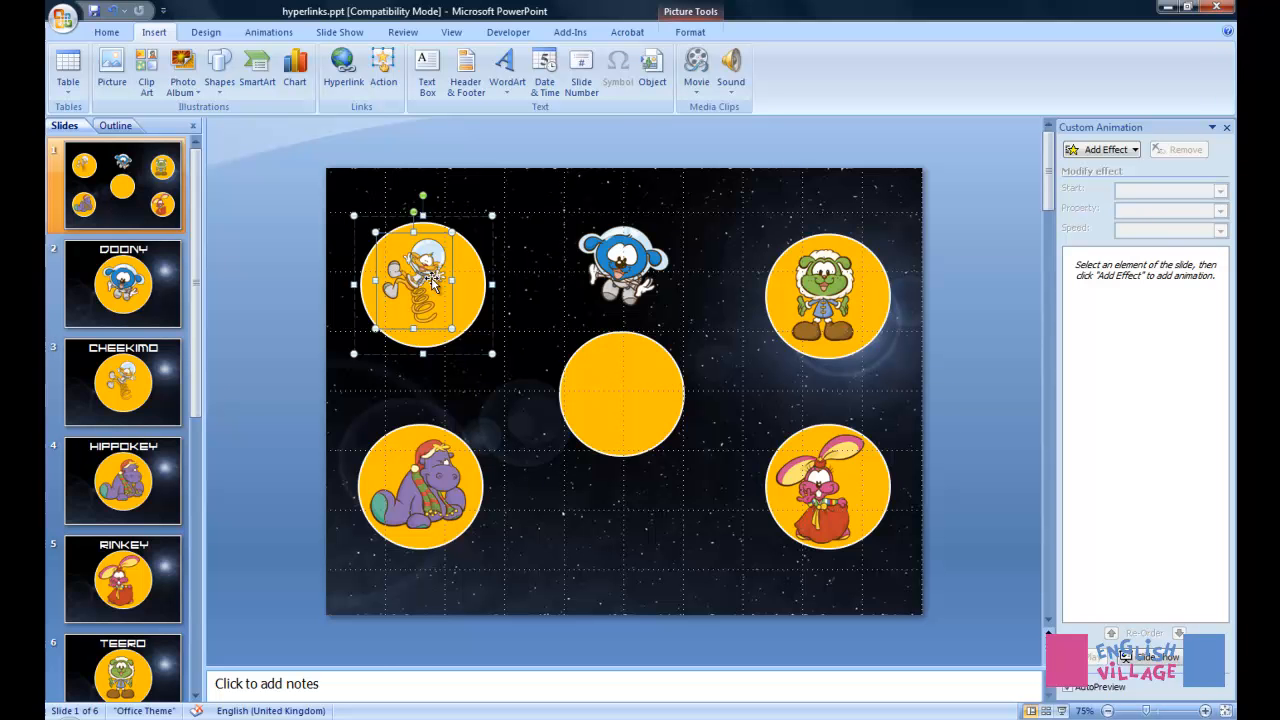
pyautogui.moveTo(344, 64)
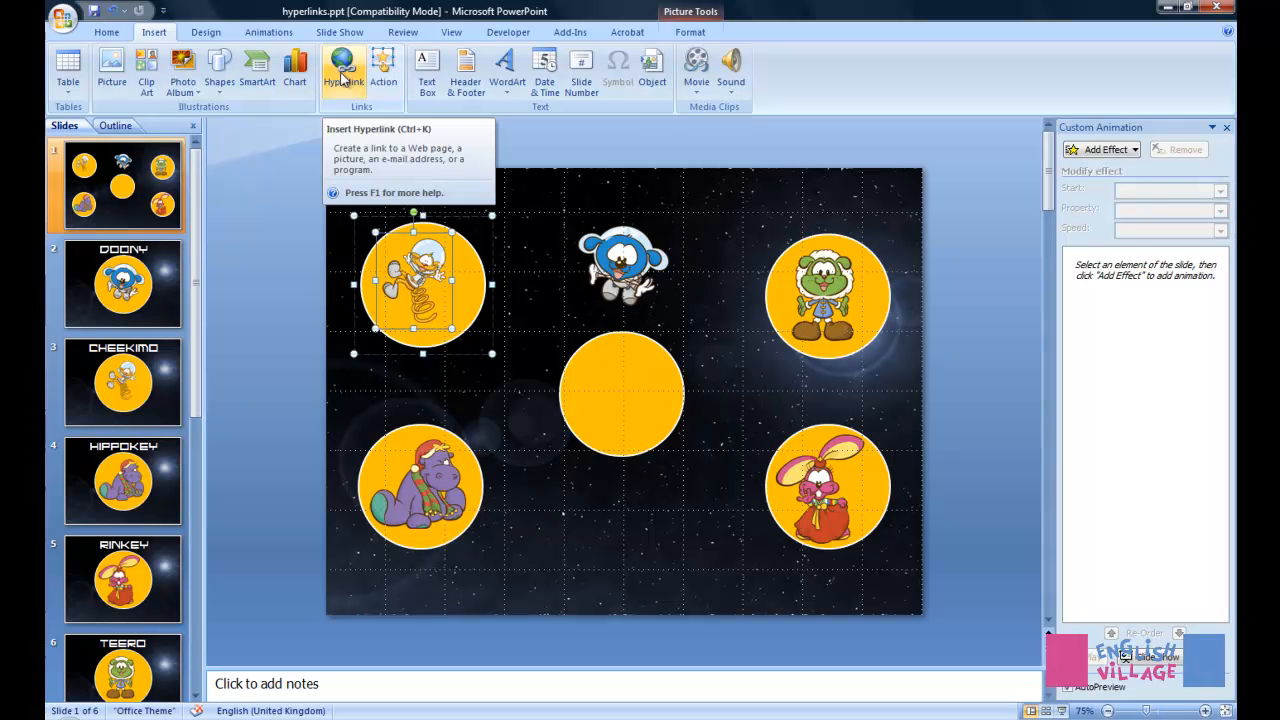
pyautogui.moveTo(438, 262)
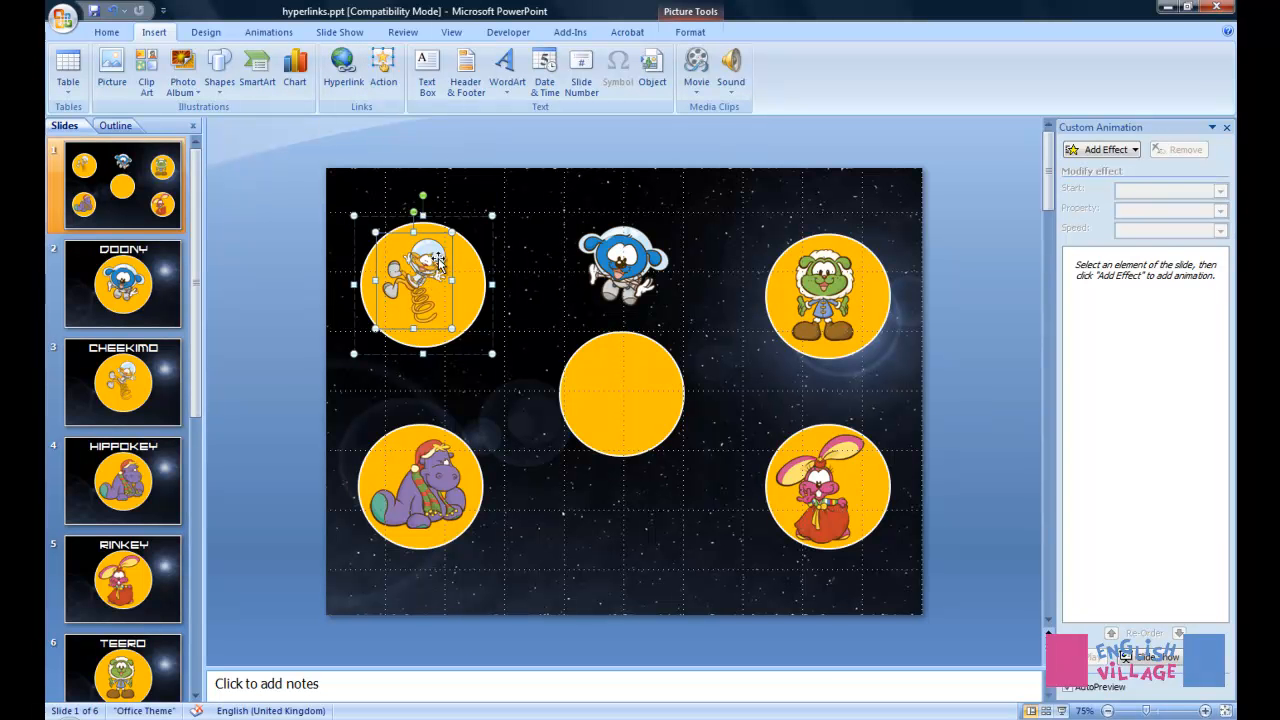
pyautogui.moveTo(704, 320)
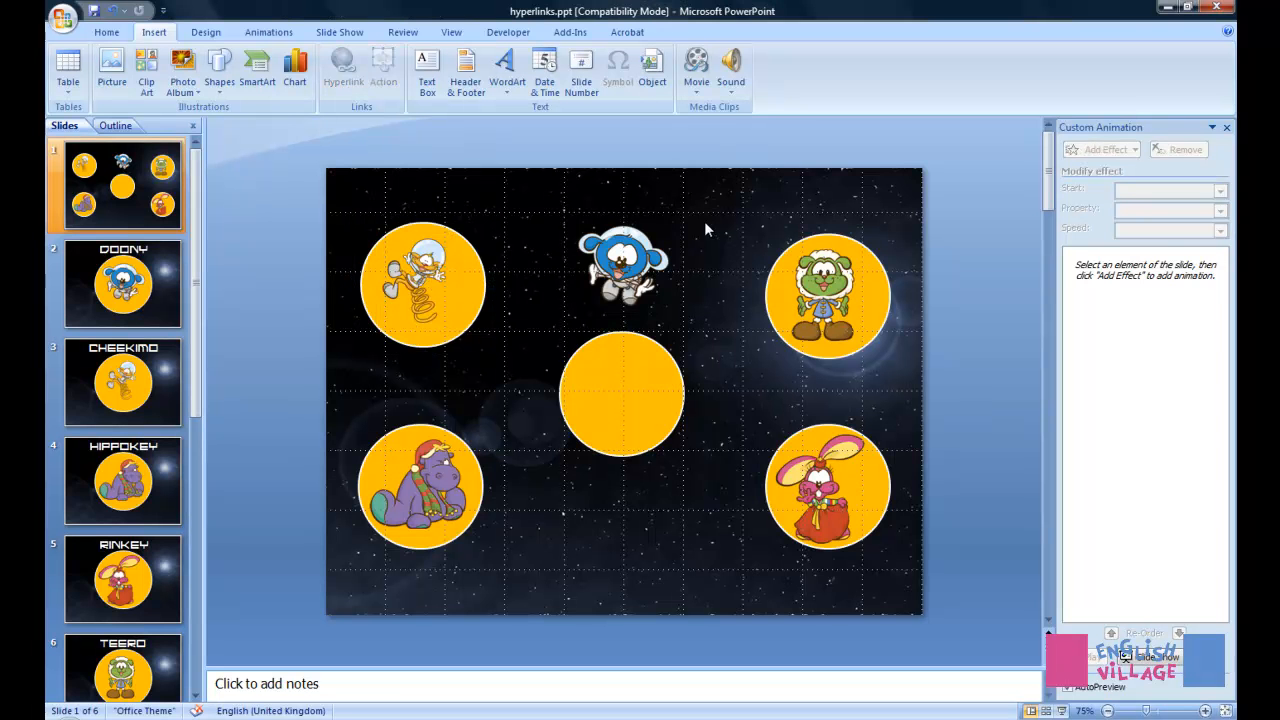
pyautogui.moveTo(764, 284)
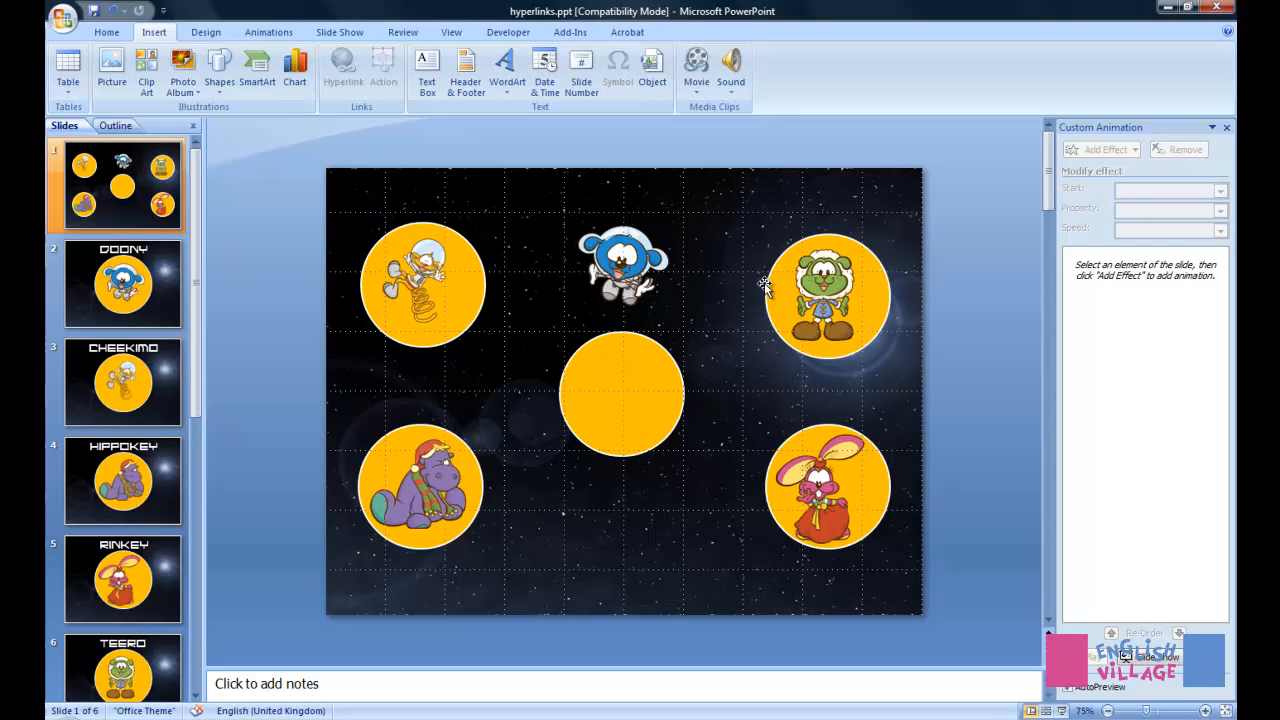
pyautogui.moveTo(584, 284)
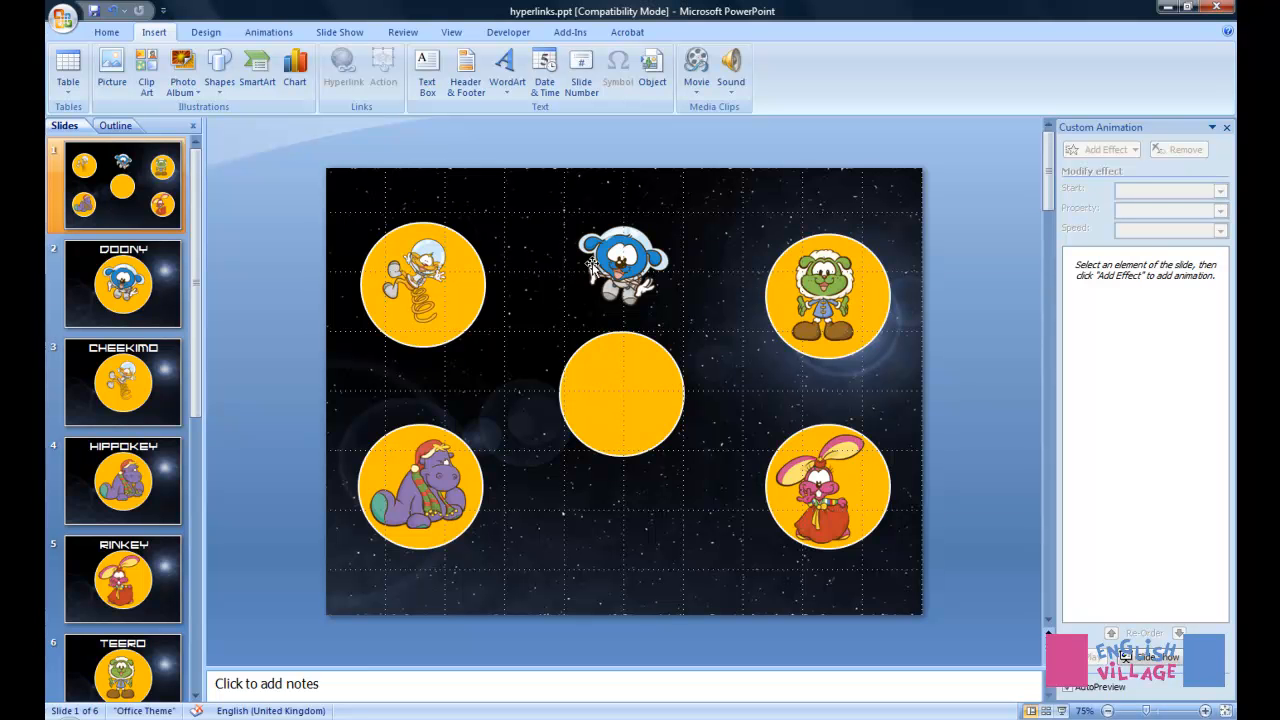
# Return to the title slide and select the Doony character picture.
pyautogui.click(122, 284)
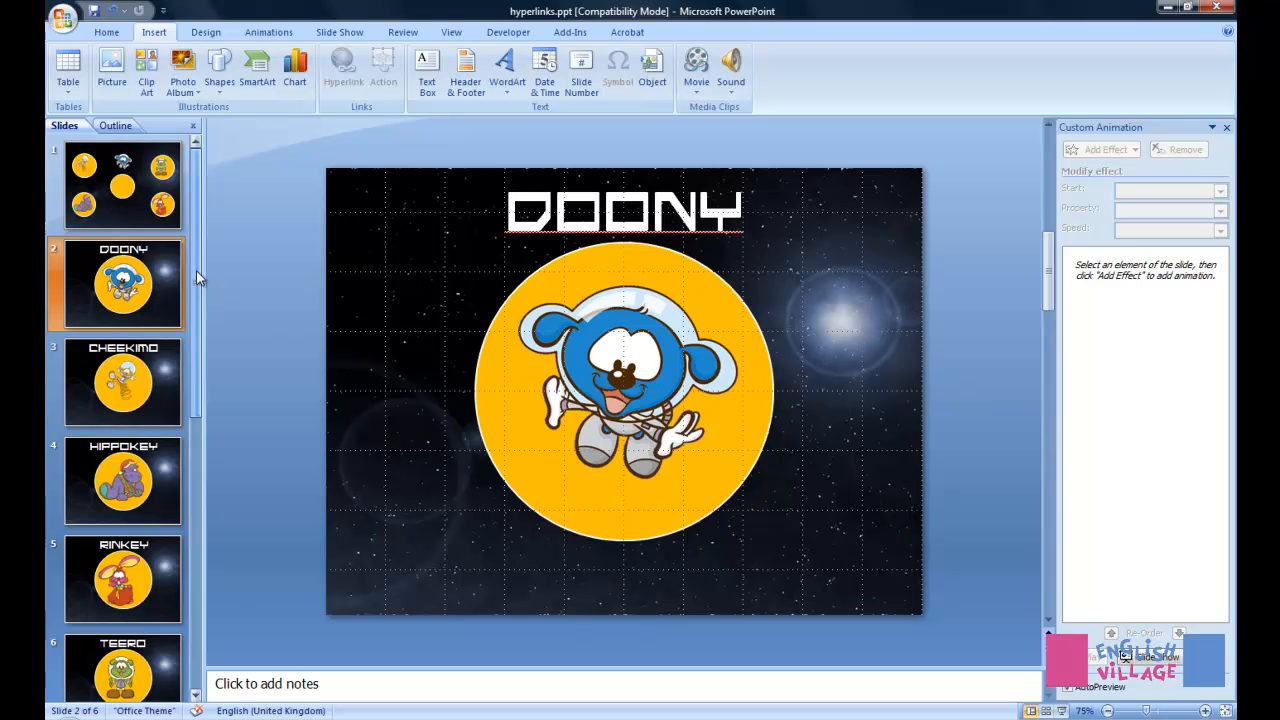
pyautogui.click(122, 184)
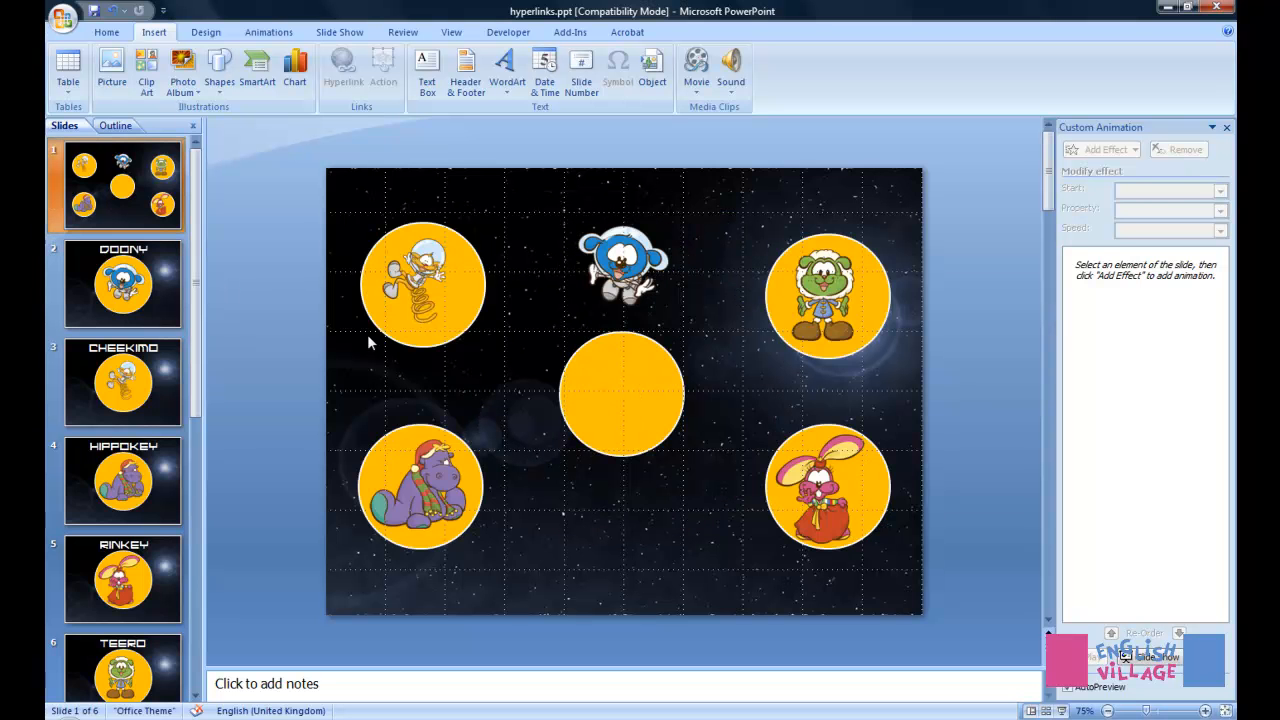
pyautogui.moveTo(588, 470)
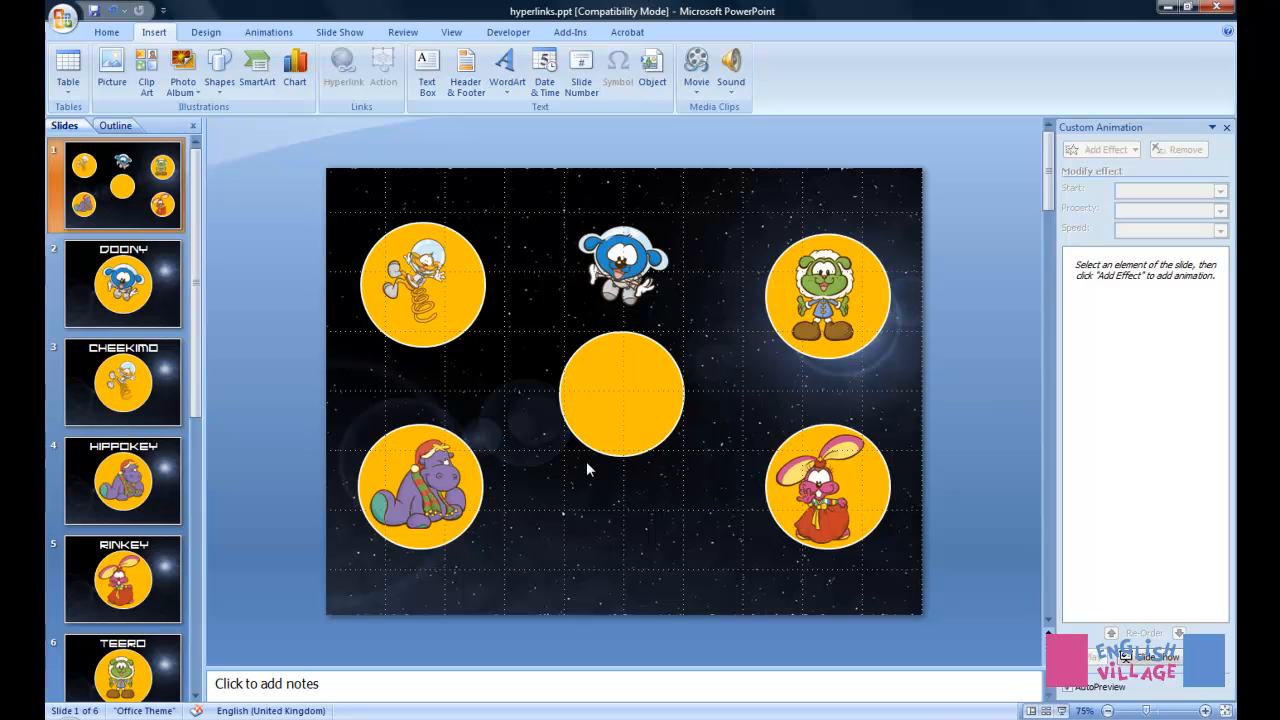
pyautogui.moveTo(624, 420)
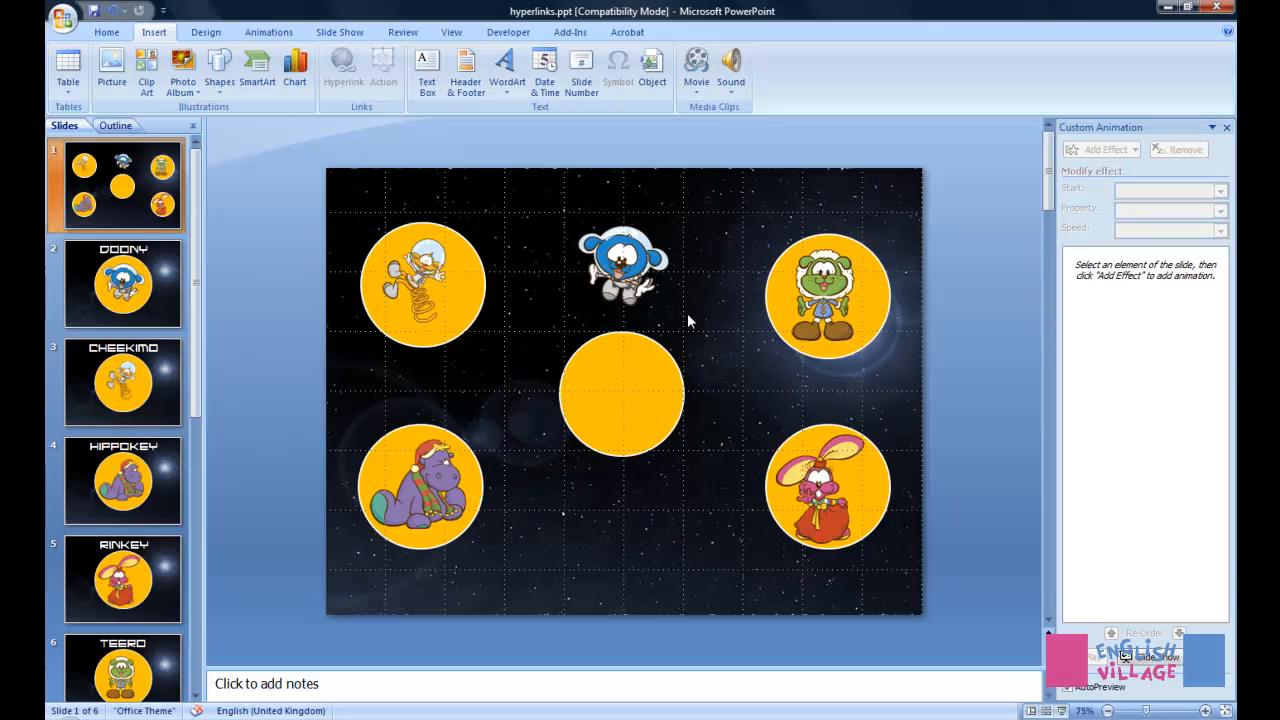
pyautogui.moveTo(740, 374)
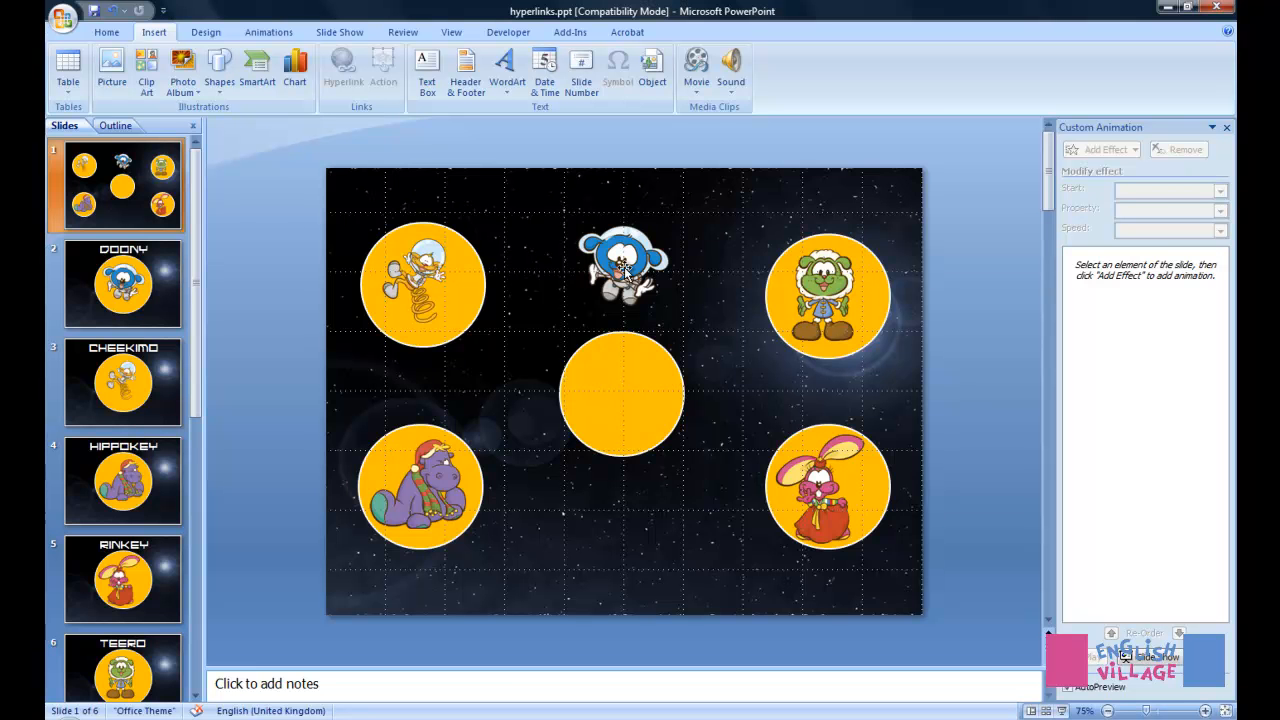
pyautogui.click(620, 392)
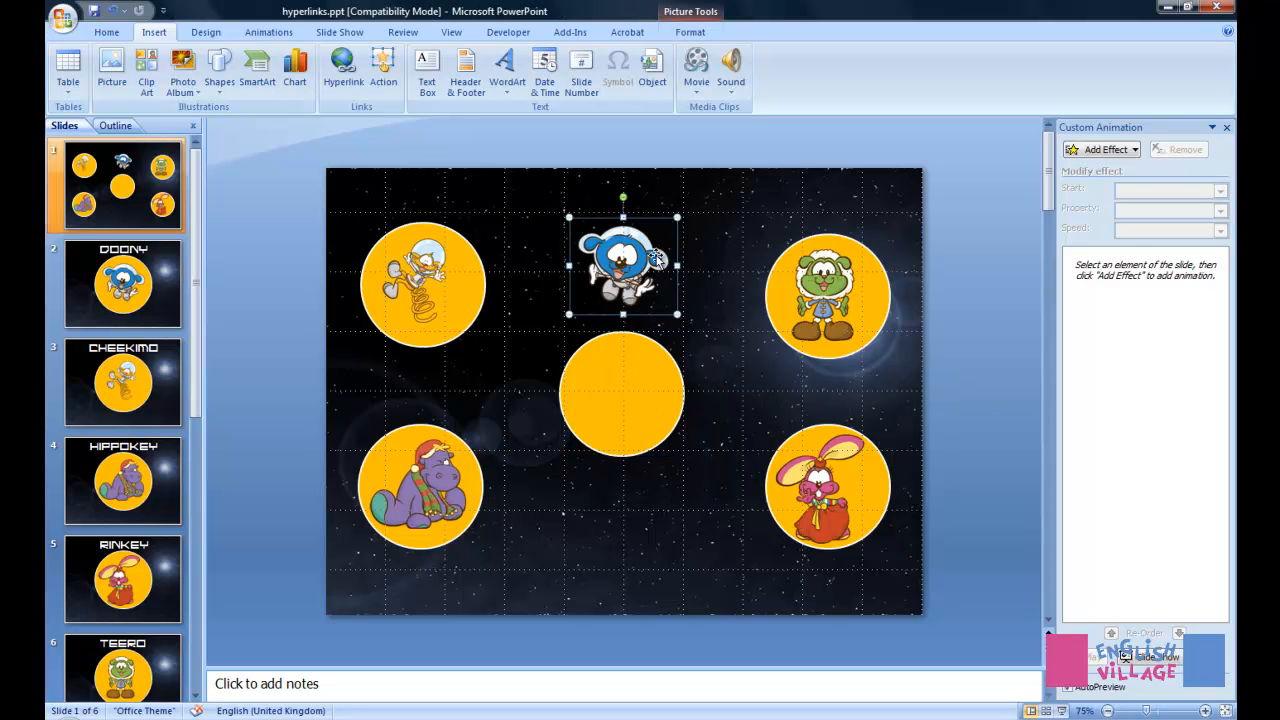
# Hyperlink the central orange circle to a slide in this presentation via Place in This Document.
pyautogui.click(342, 70)
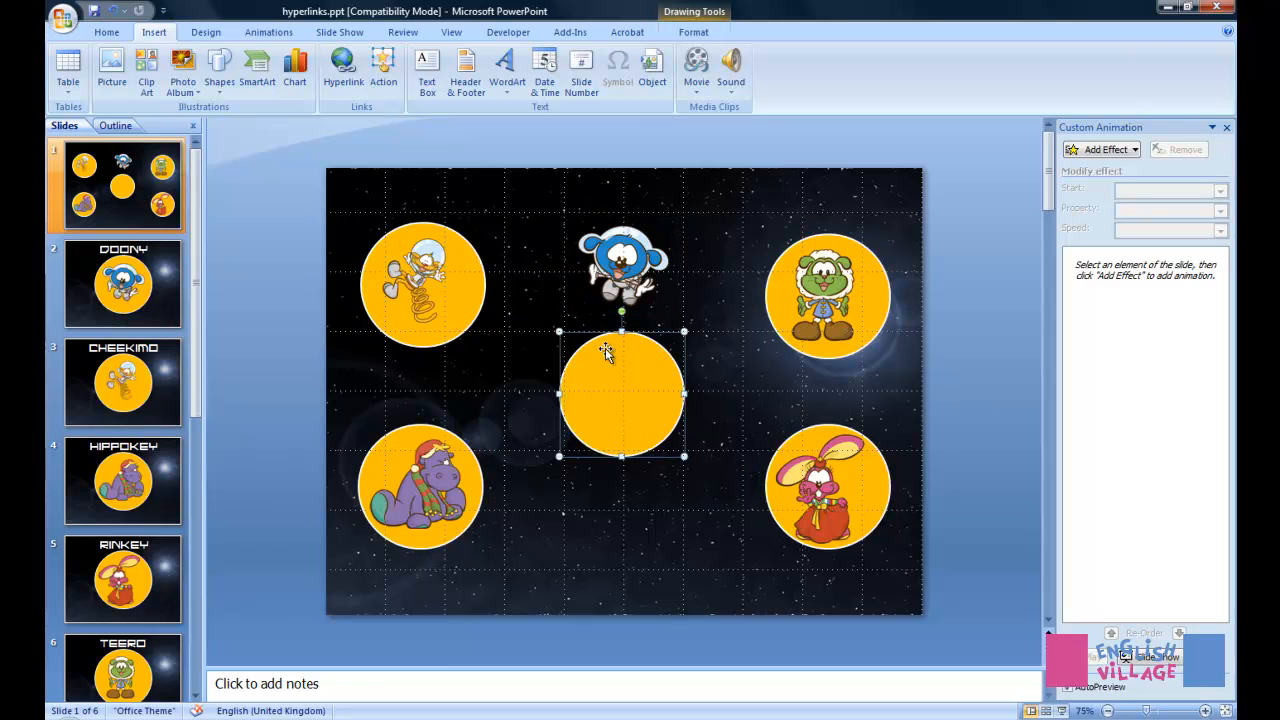
pyautogui.moveTo(628, 388)
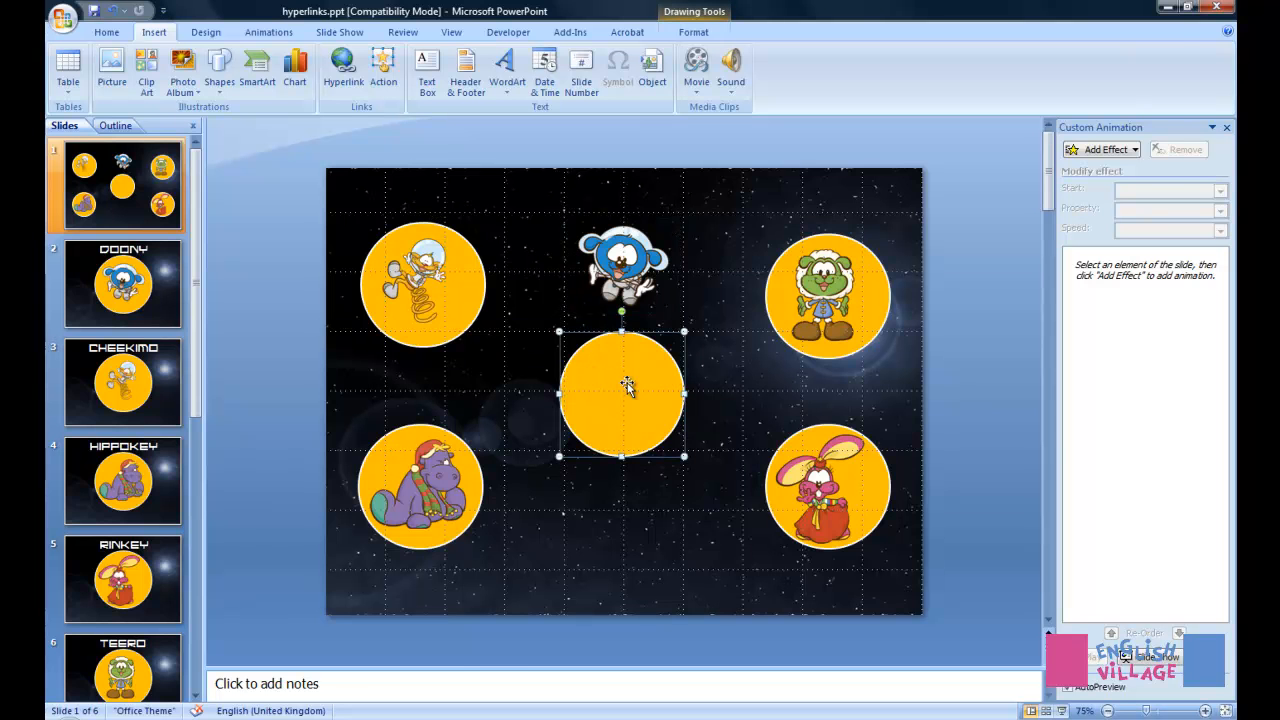
pyautogui.click(344, 70)
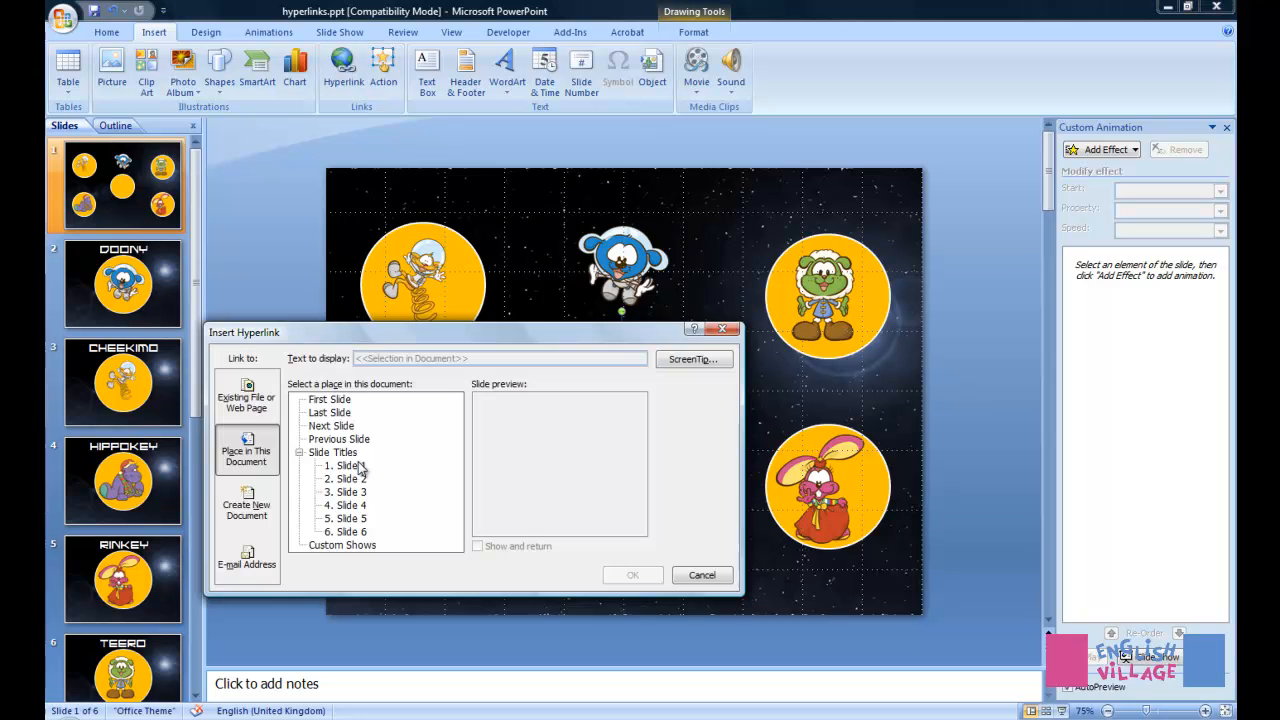
pyautogui.click(352, 478)
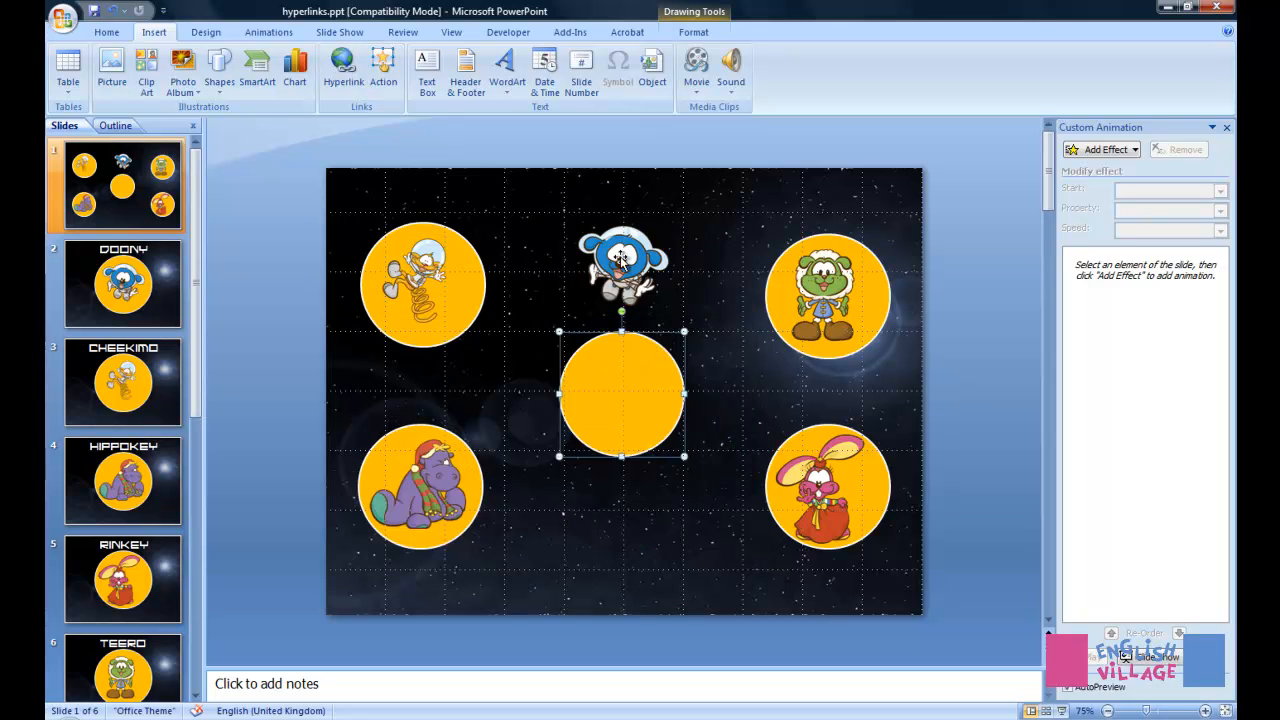
# Move the Doony picture onto the centre circle and select both for grouping from Home > Arrange.
pyautogui.moveTo(620, 270); pyautogui.dragTo(620, 390)
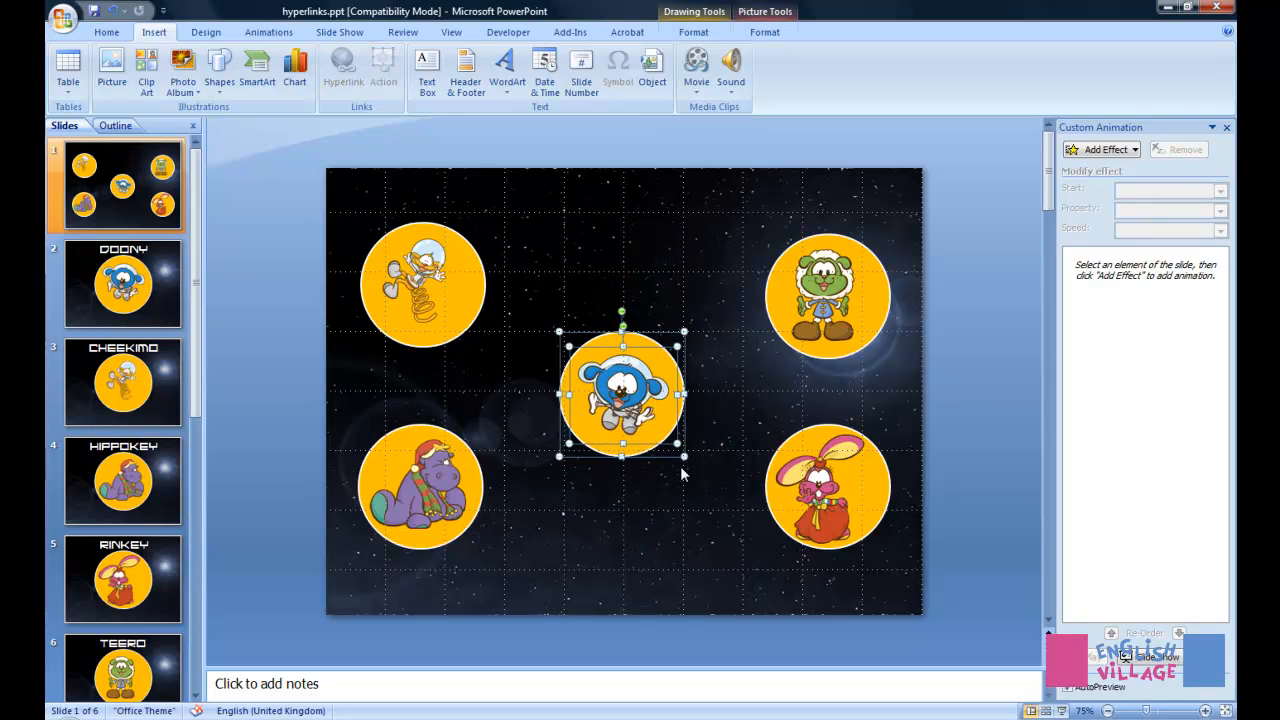
pyautogui.click(106, 32)
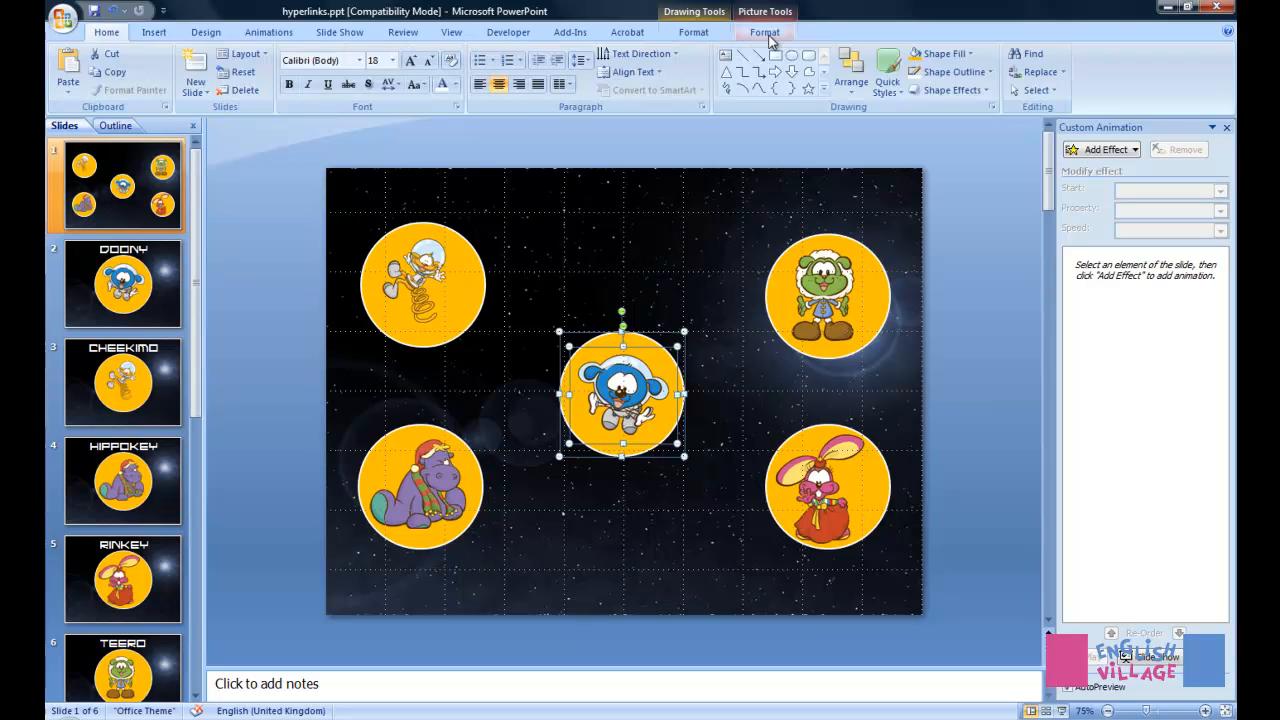